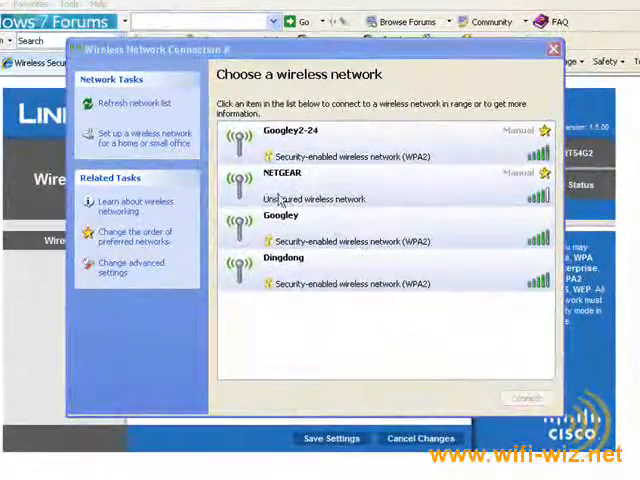
pyautogui.moveTo(388, 329)
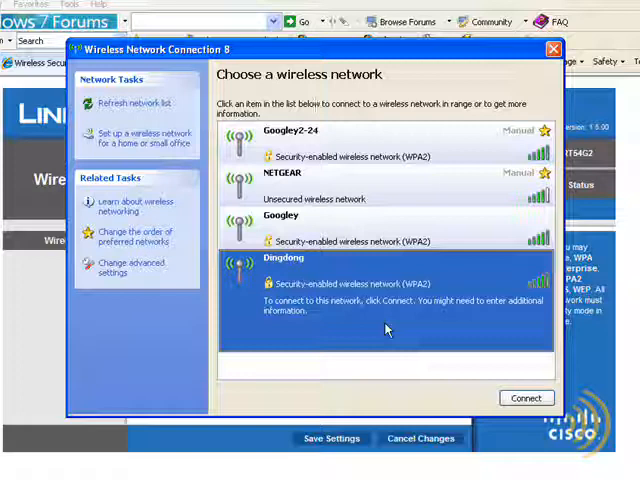
pyautogui.moveTo(392, 311)
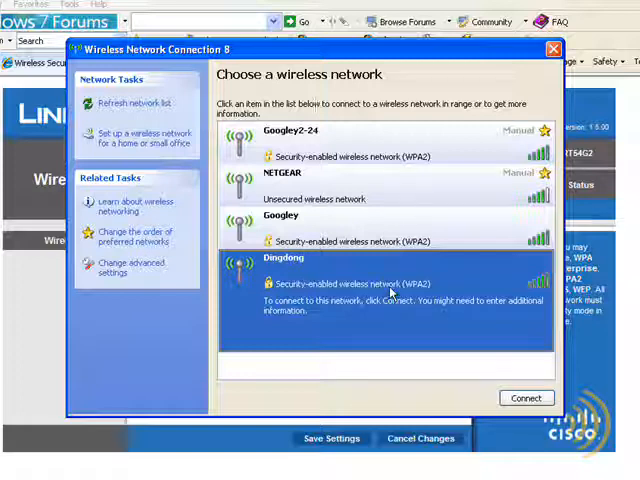